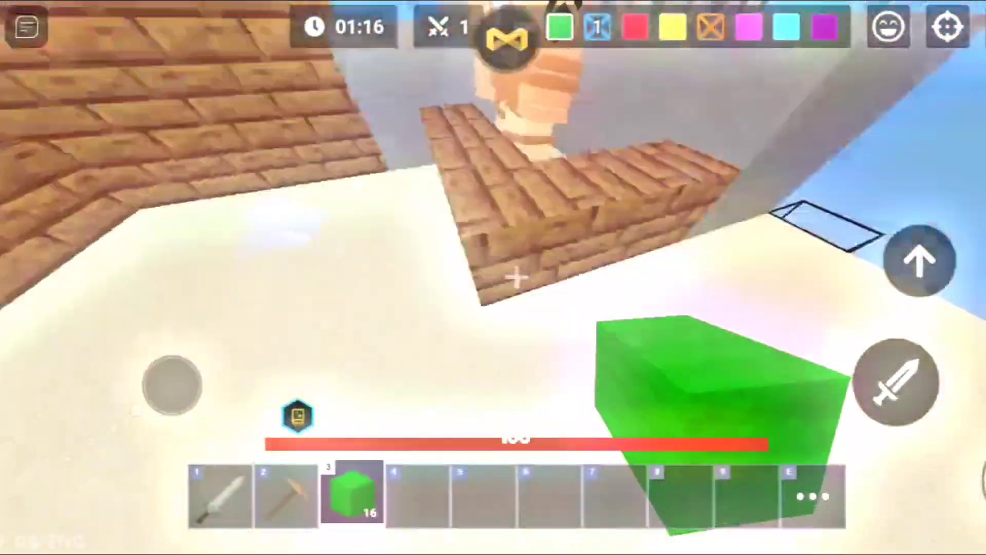
Bridge with green wool blocks, sword opponents up to five kills, then equip the crossbow.
left_click(899, 383)
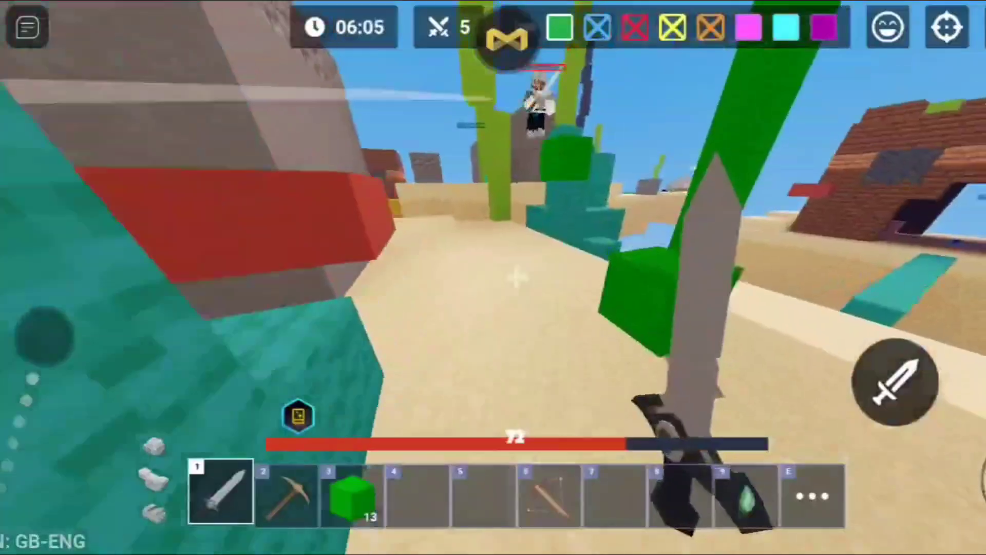
left_click(547, 493)
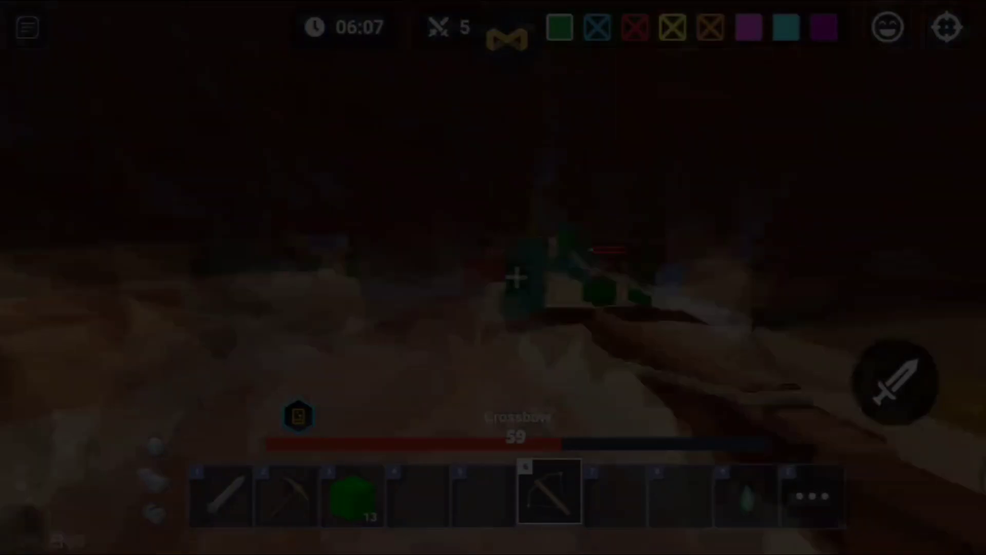